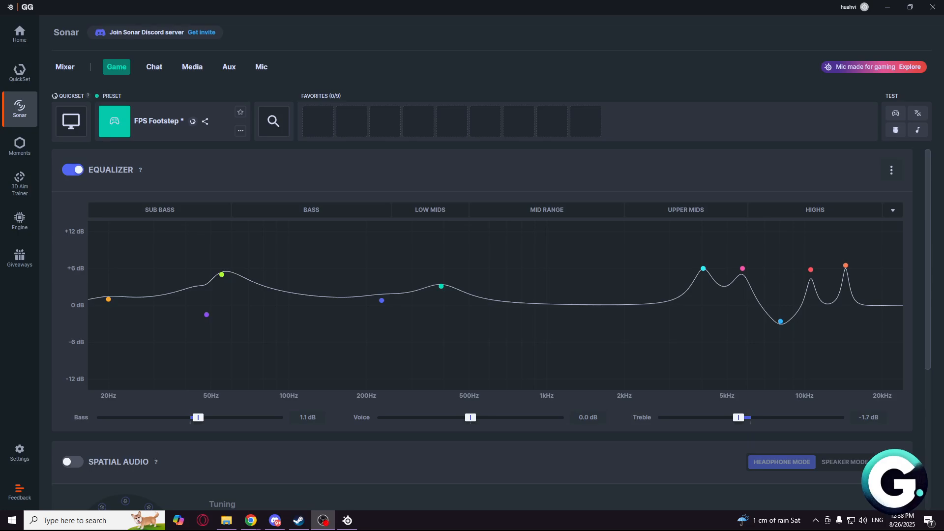
{"action": "mouse_move", "coordinate": [426, 285]}
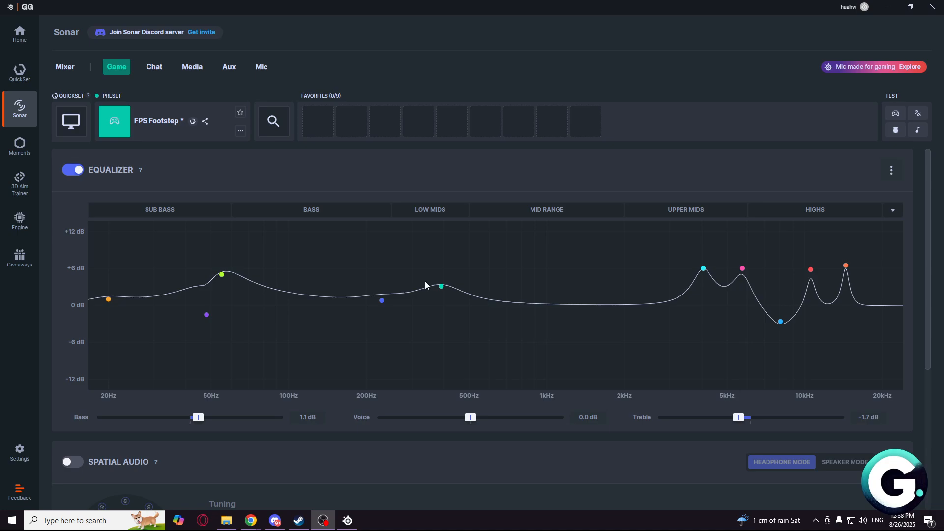
{"action": "mouse_move", "coordinate": [415, 283]}
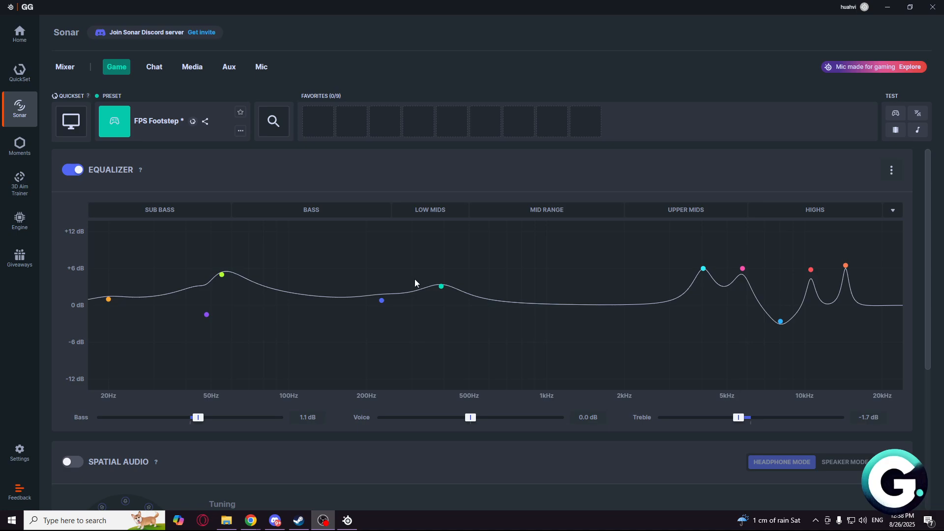
{"action": "mouse_move", "coordinate": [256, 512]}
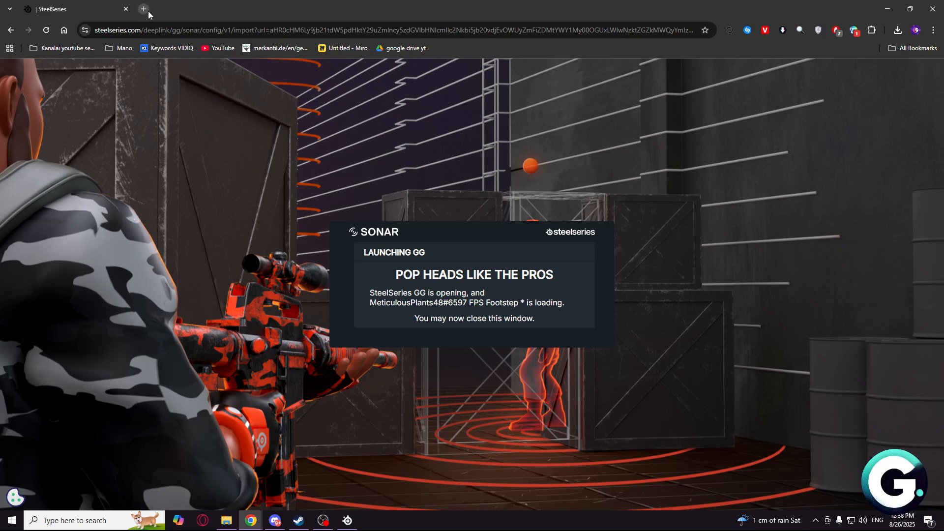
Load the shared FPS Footstep preset from Chrome and save it into Sonar's Game channel.
{"action": "left_click", "coordinate": [144, 9]}
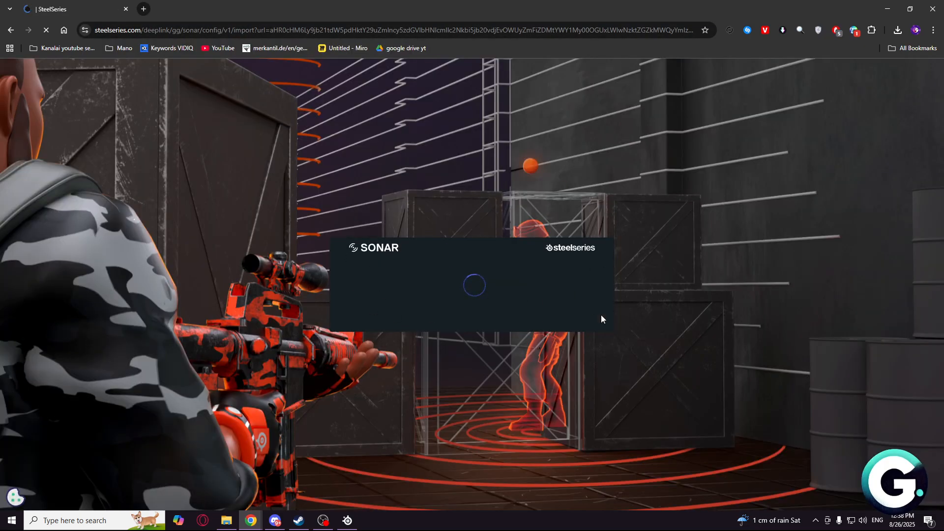
{"action": "mouse_move", "coordinate": [272, 292]}
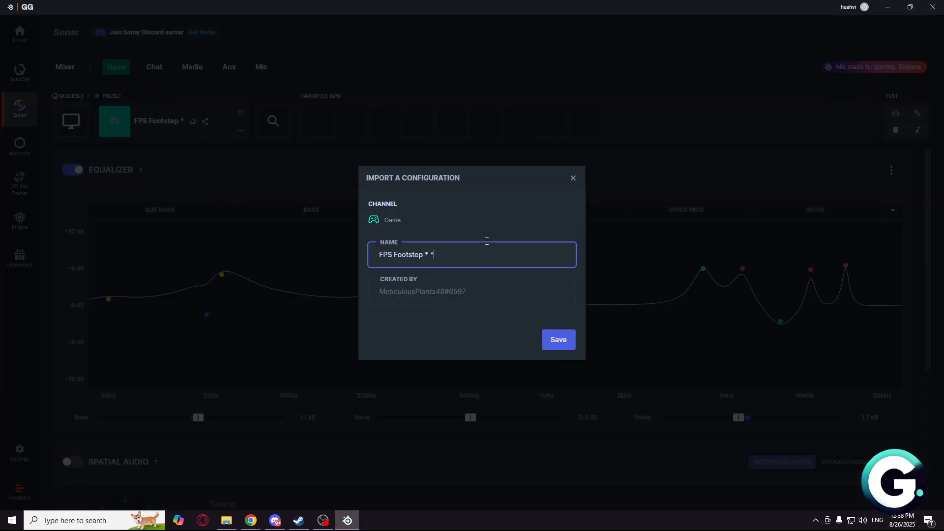
{"action": "left_click", "coordinate": [557, 340]}
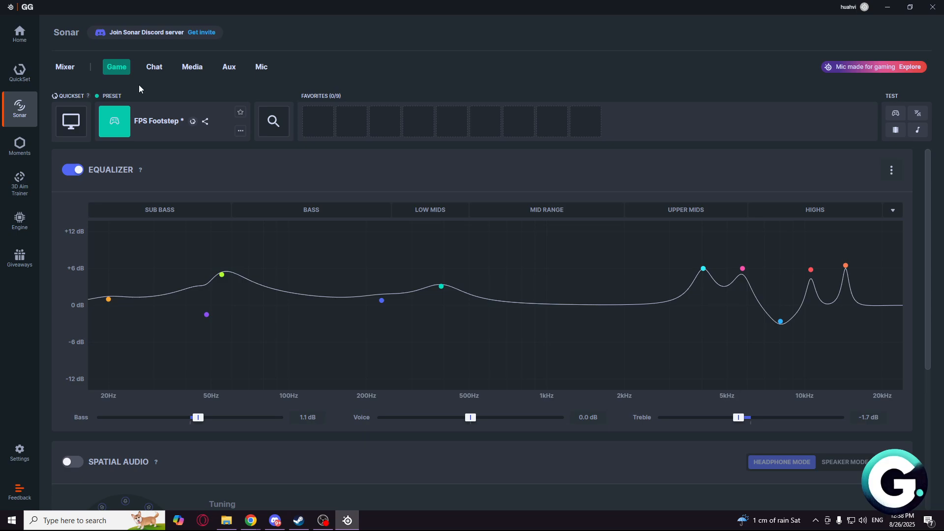
{"action": "mouse_move", "coordinate": [199, 339]}
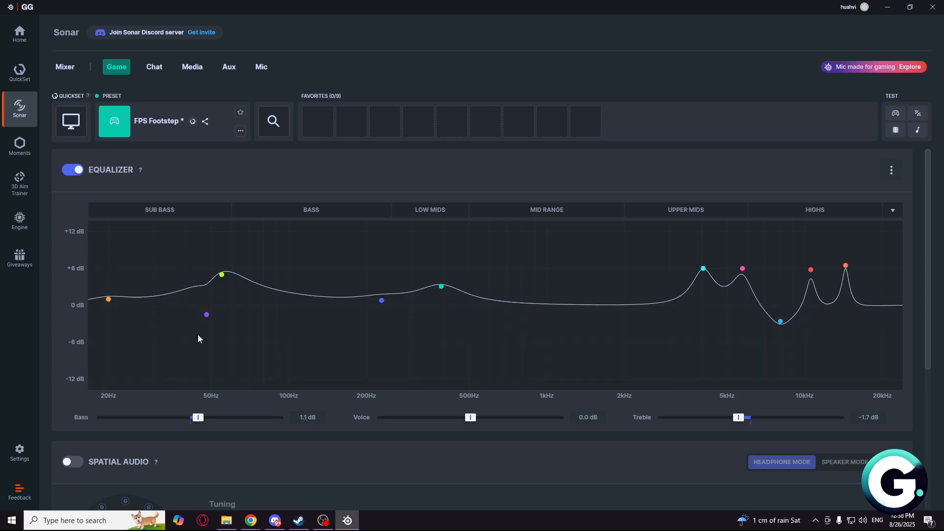
{"action": "left_click", "coordinate": [381, 301]}
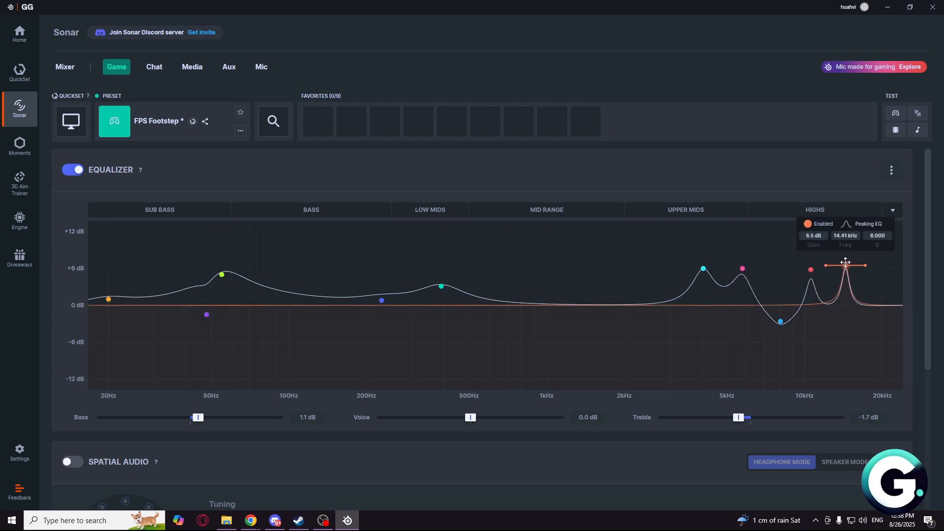
Set Bass to 1.5 dB and Treble to -2.0 dB on the Game equalizer.
{"action": "scroll", "scroll_direction": "down", "scroll_amount": 3}
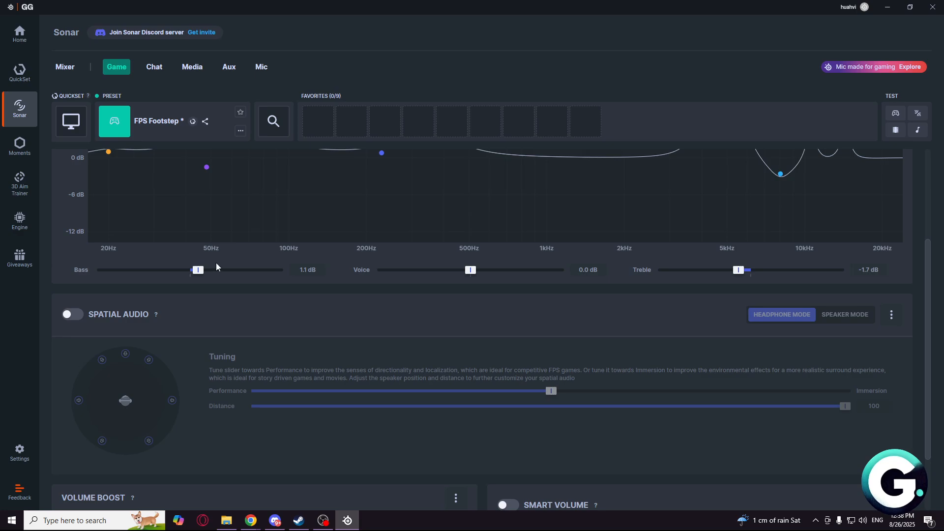
{"action": "mouse_move", "coordinate": [199, 272]}
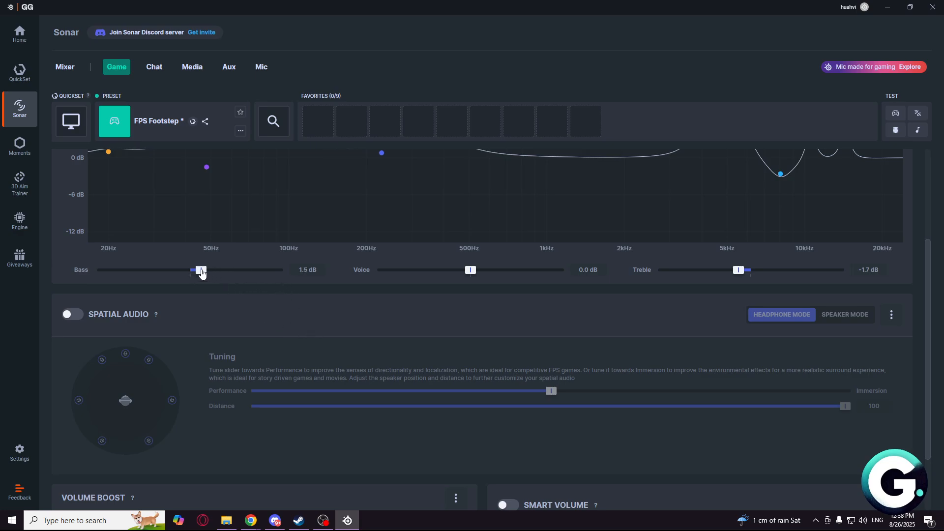
{"action": "mouse_move", "coordinate": [291, 279]}
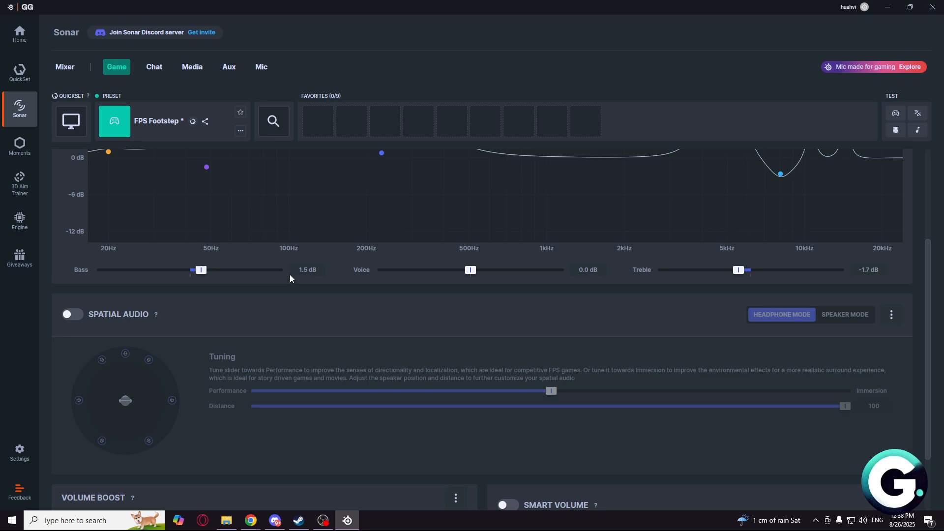
{"action": "mouse_move", "coordinate": [504, 293]}
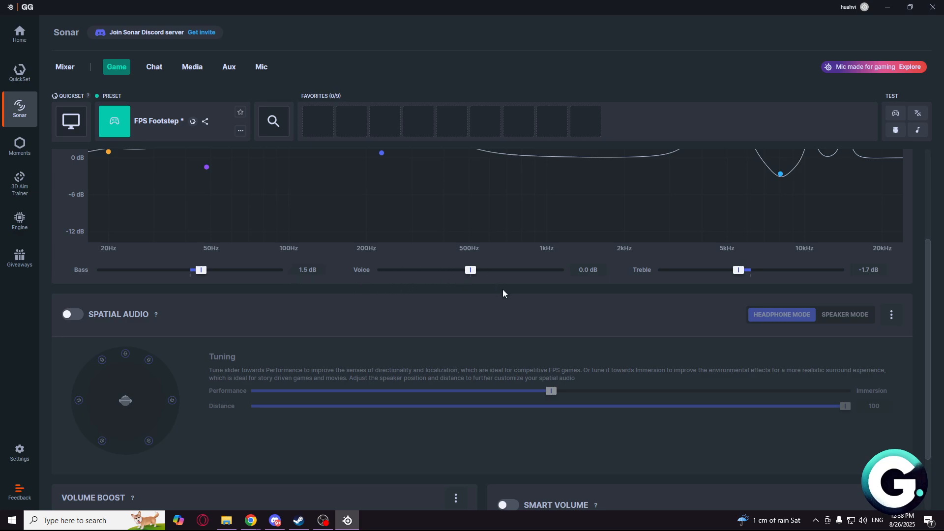
{"action": "left_click", "coordinate": [867, 269]}
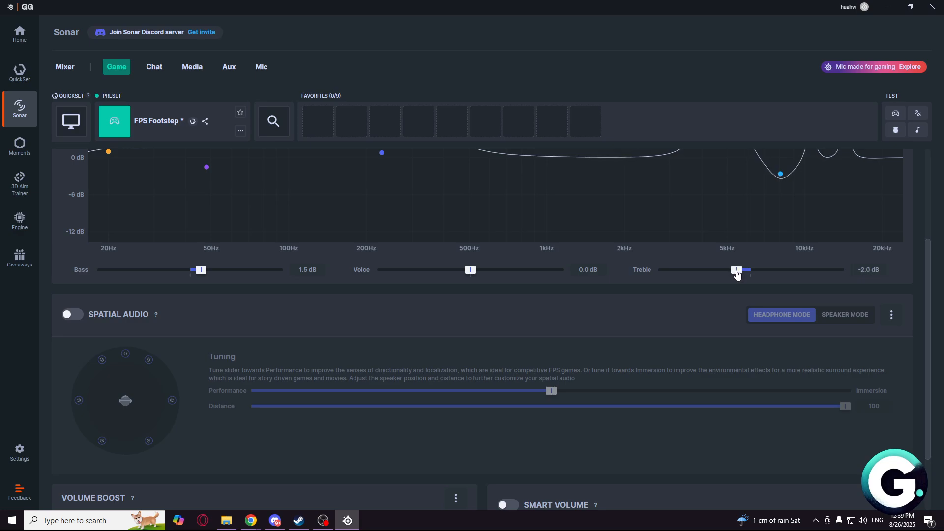
{"action": "mouse_move", "coordinate": [217, 328]}
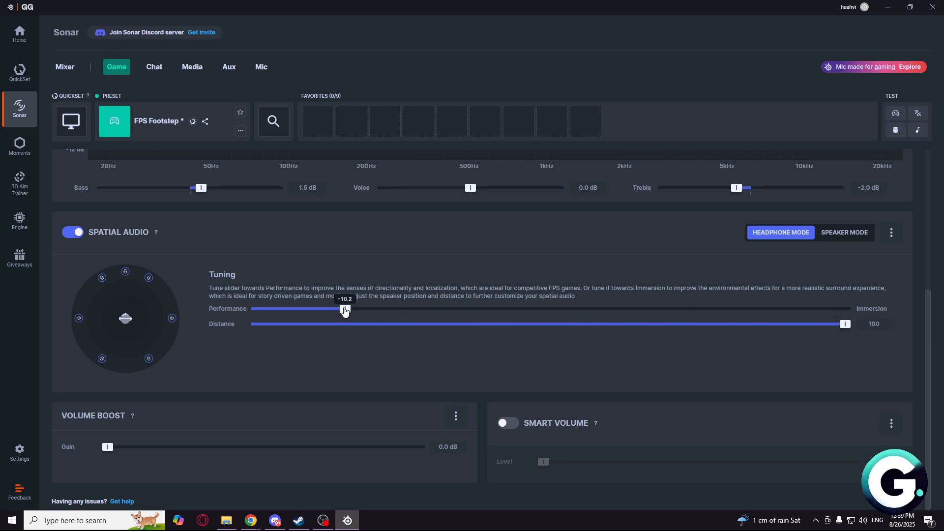
{"action": "mouse_move", "coordinate": [155, 232]}
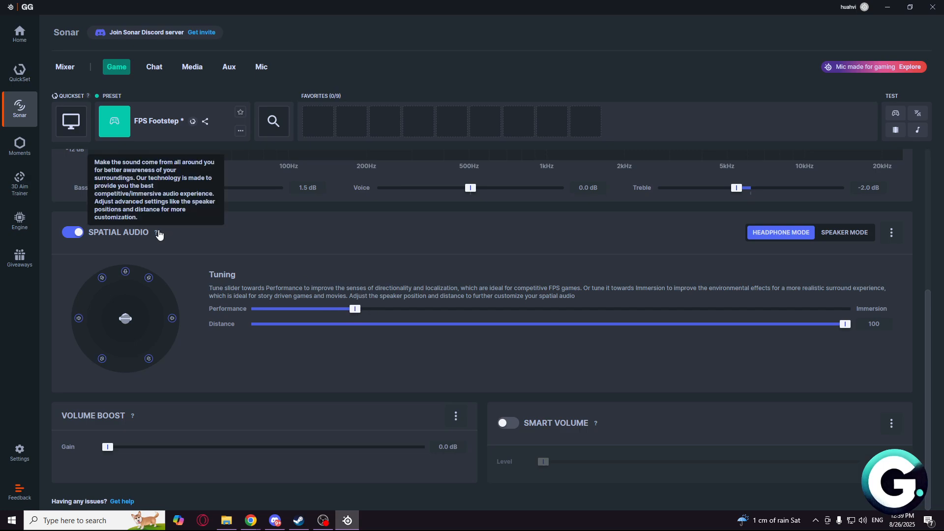
{"action": "mouse_move", "coordinate": [79, 246]}
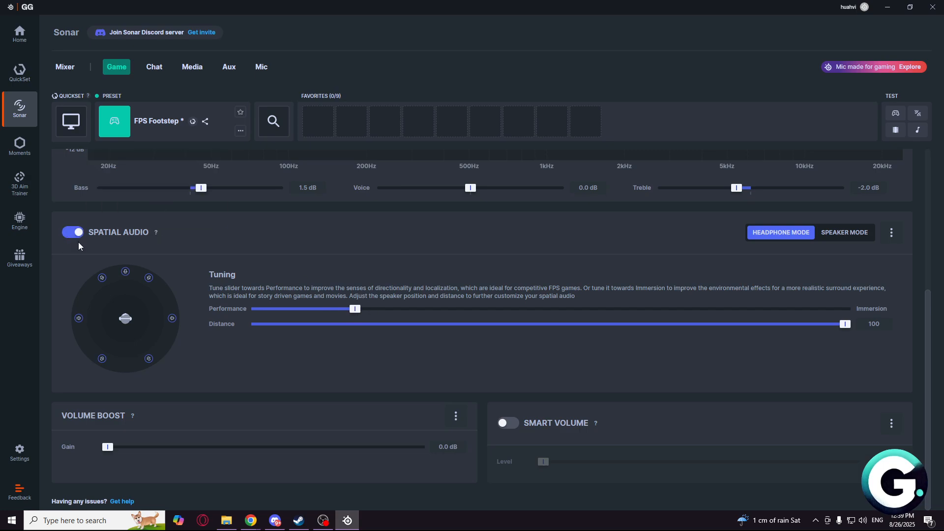
{"action": "mouse_move", "coordinate": [111, 283]}
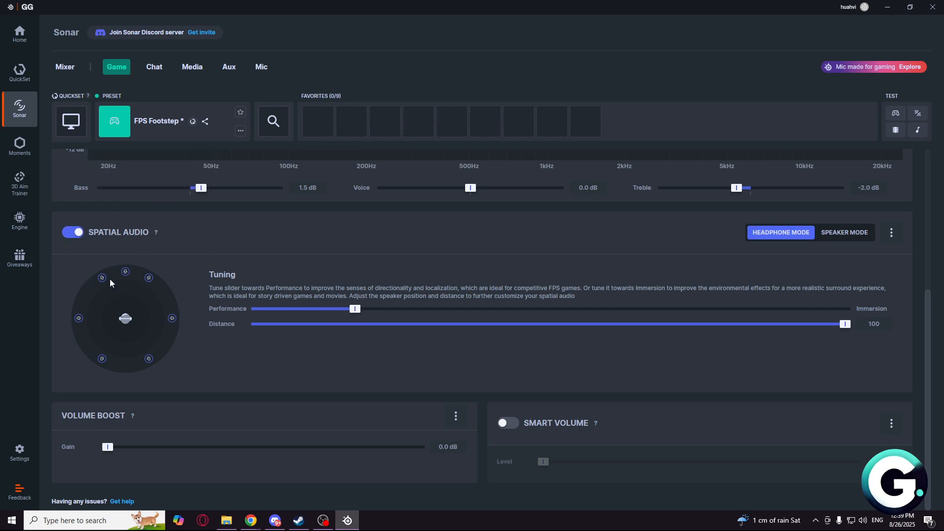
Turn Spatial Audio off, leaving Volume Boost Gain at 0.0 dB.
{"action": "left_click", "coordinate": [72, 232]}
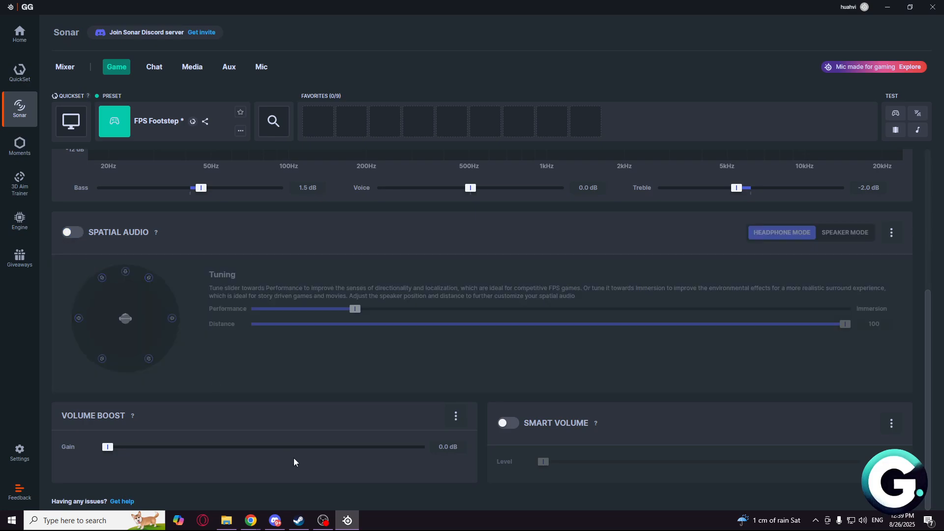
{"action": "mouse_move", "coordinate": [641, 441]}
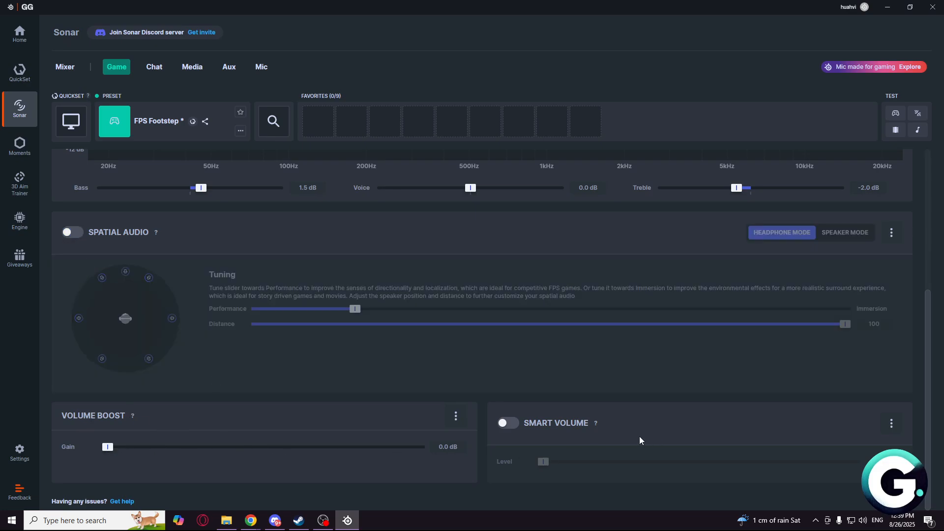
{"action": "scroll", "scroll_direction": "up", "scroll_amount": 3}
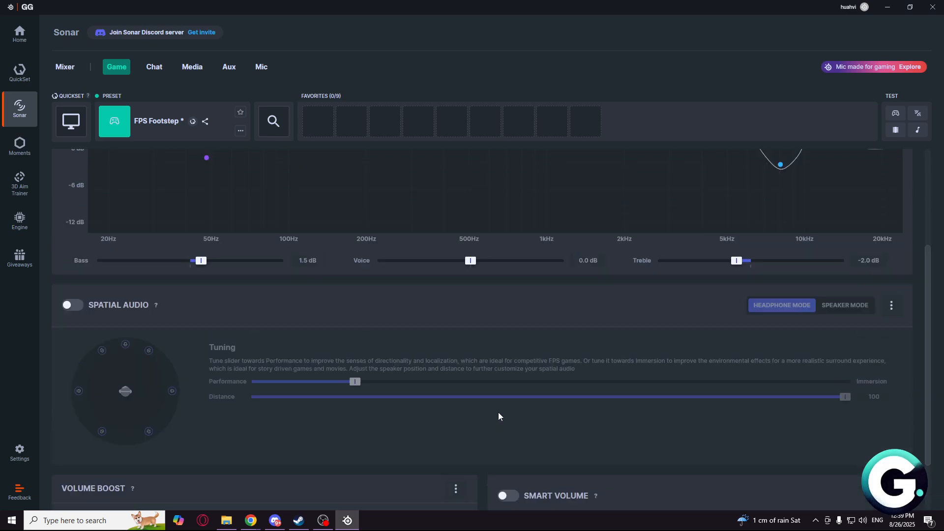
{"action": "scroll", "scroll_direction": "down", "scroll_amount": 3}
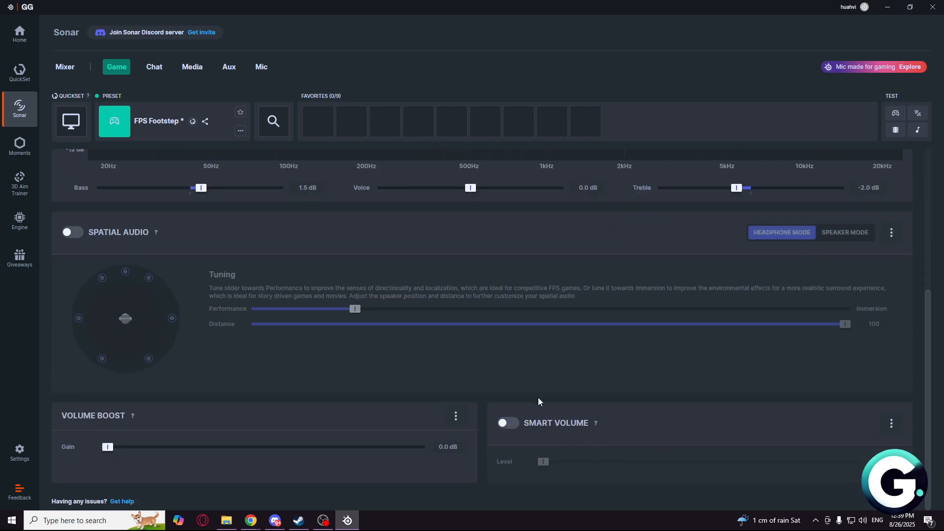
{"action": "mouse_move", "coordinate": [452, 400]}
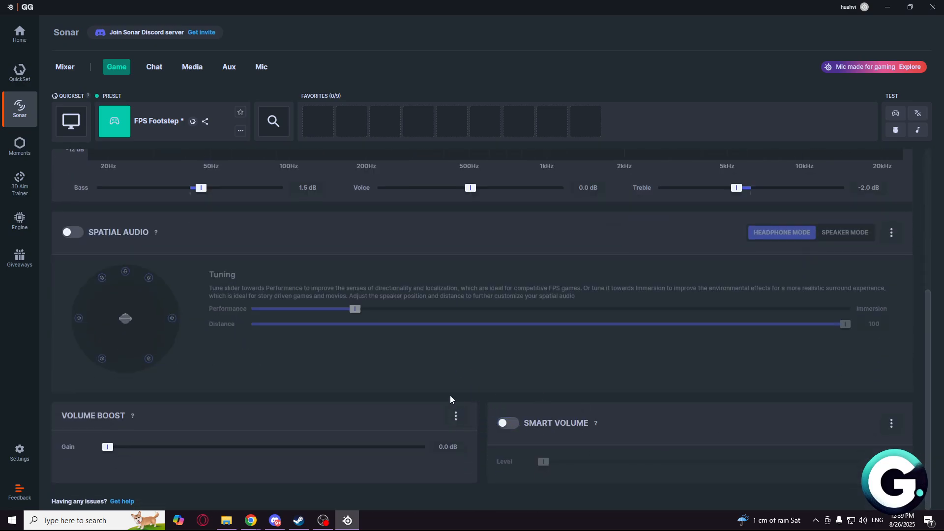